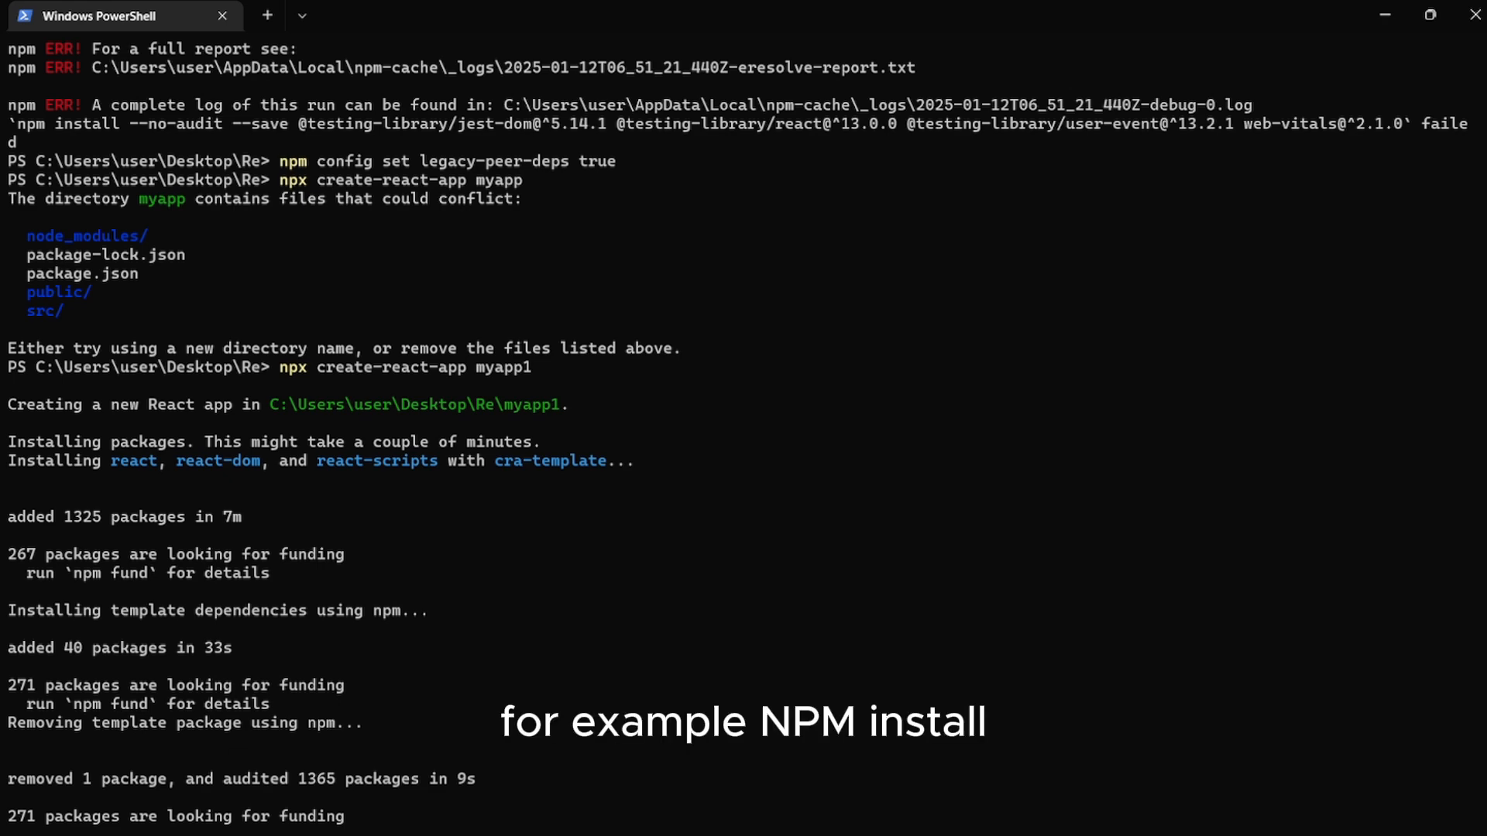
Scroll down through the create-react-app output to the myapp1 success message
scroll(down, 3)
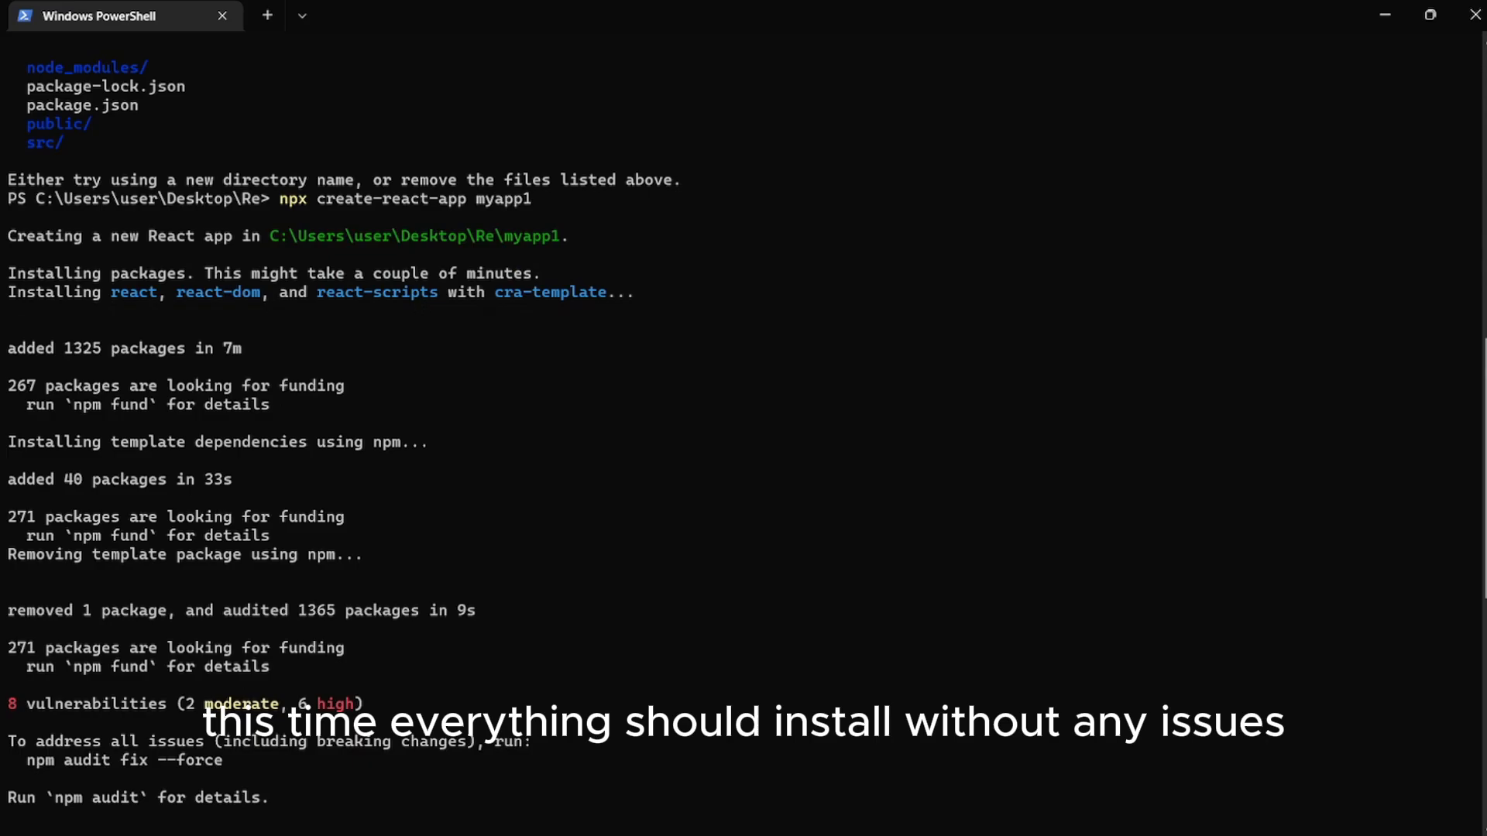
scroll(down, 3)
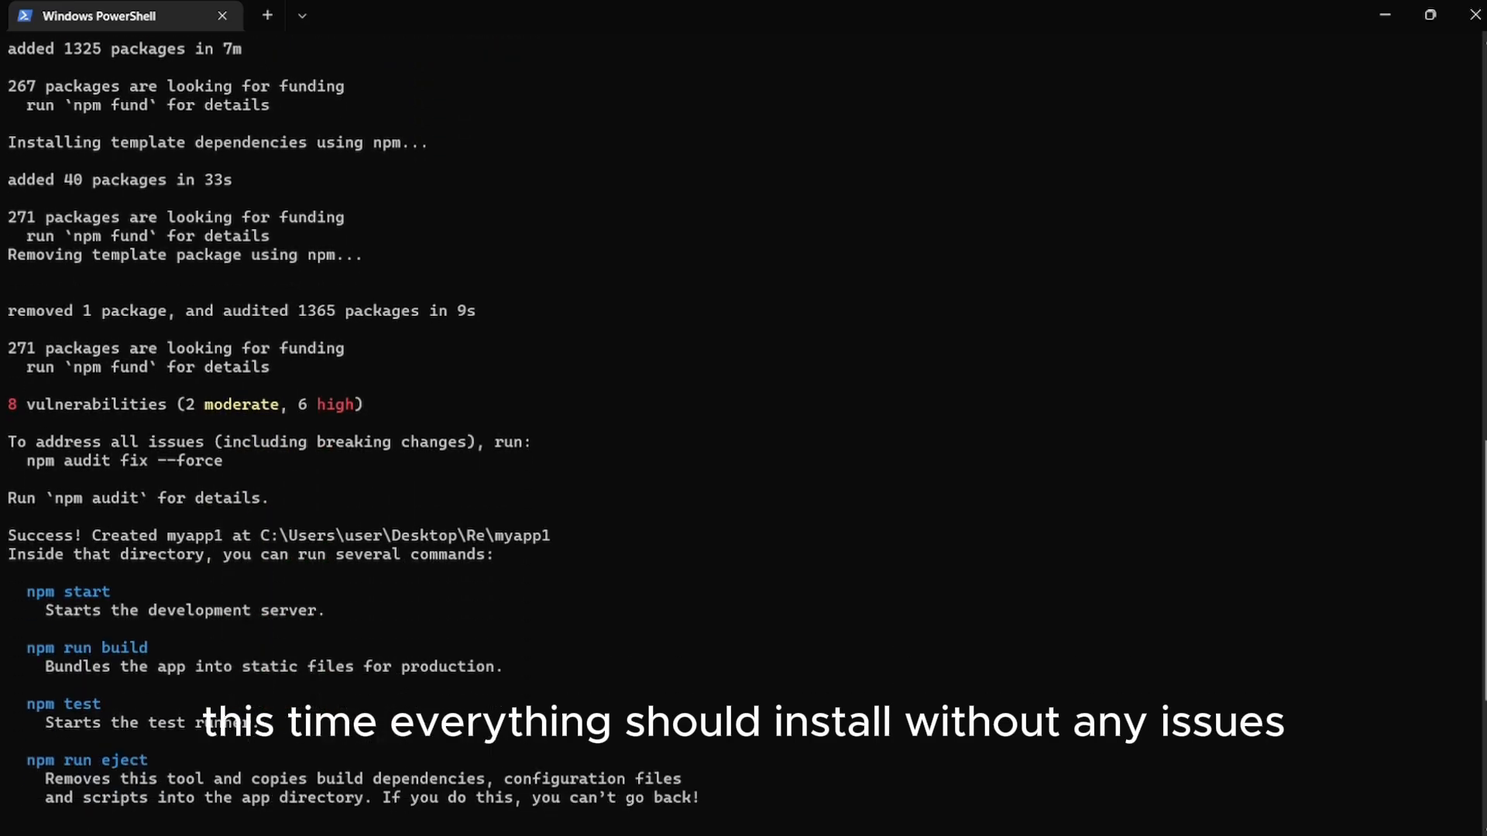
scroll(down, 3)
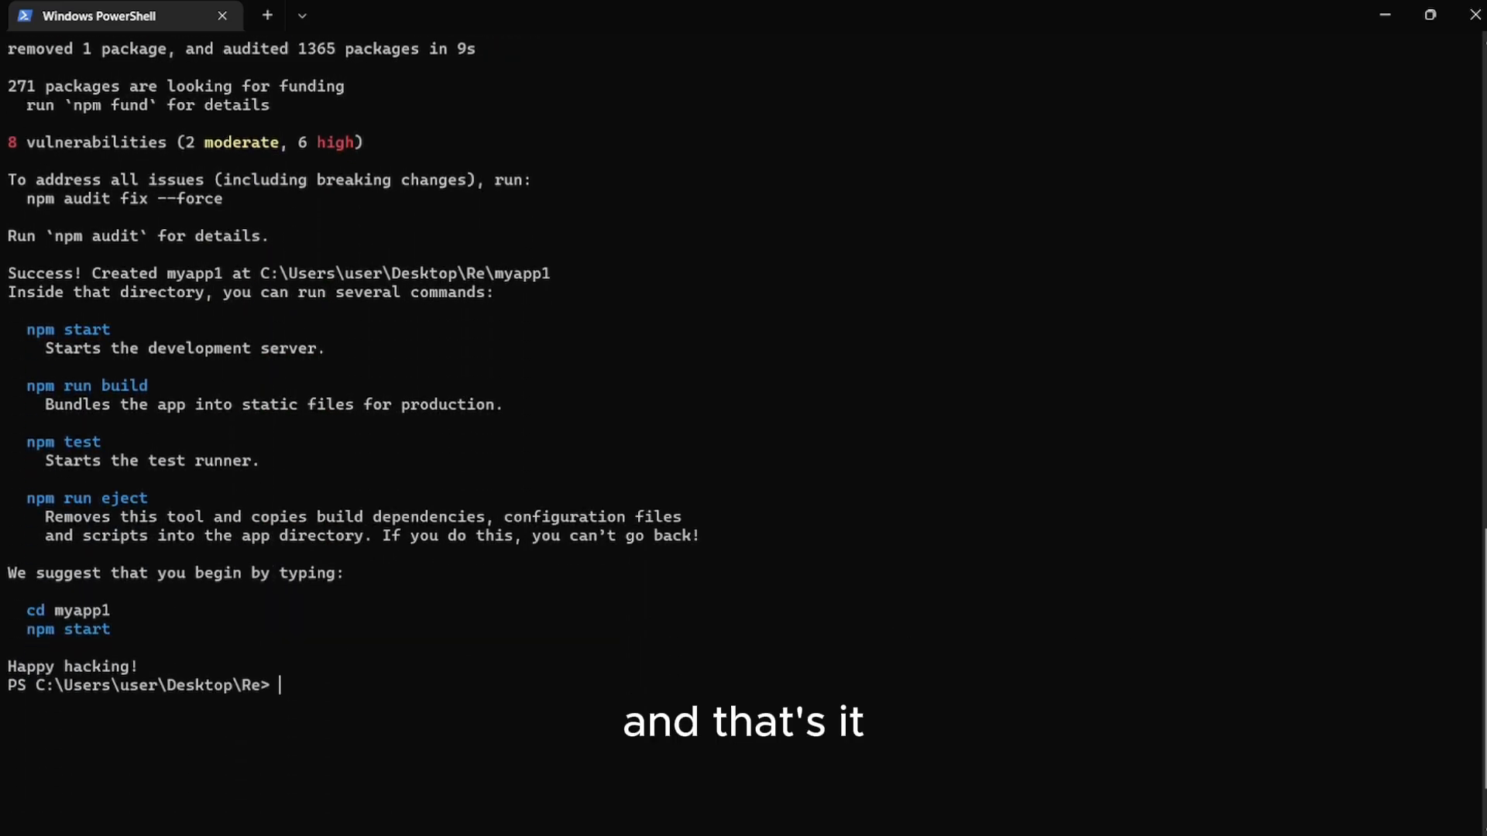
scroll(down, 3)
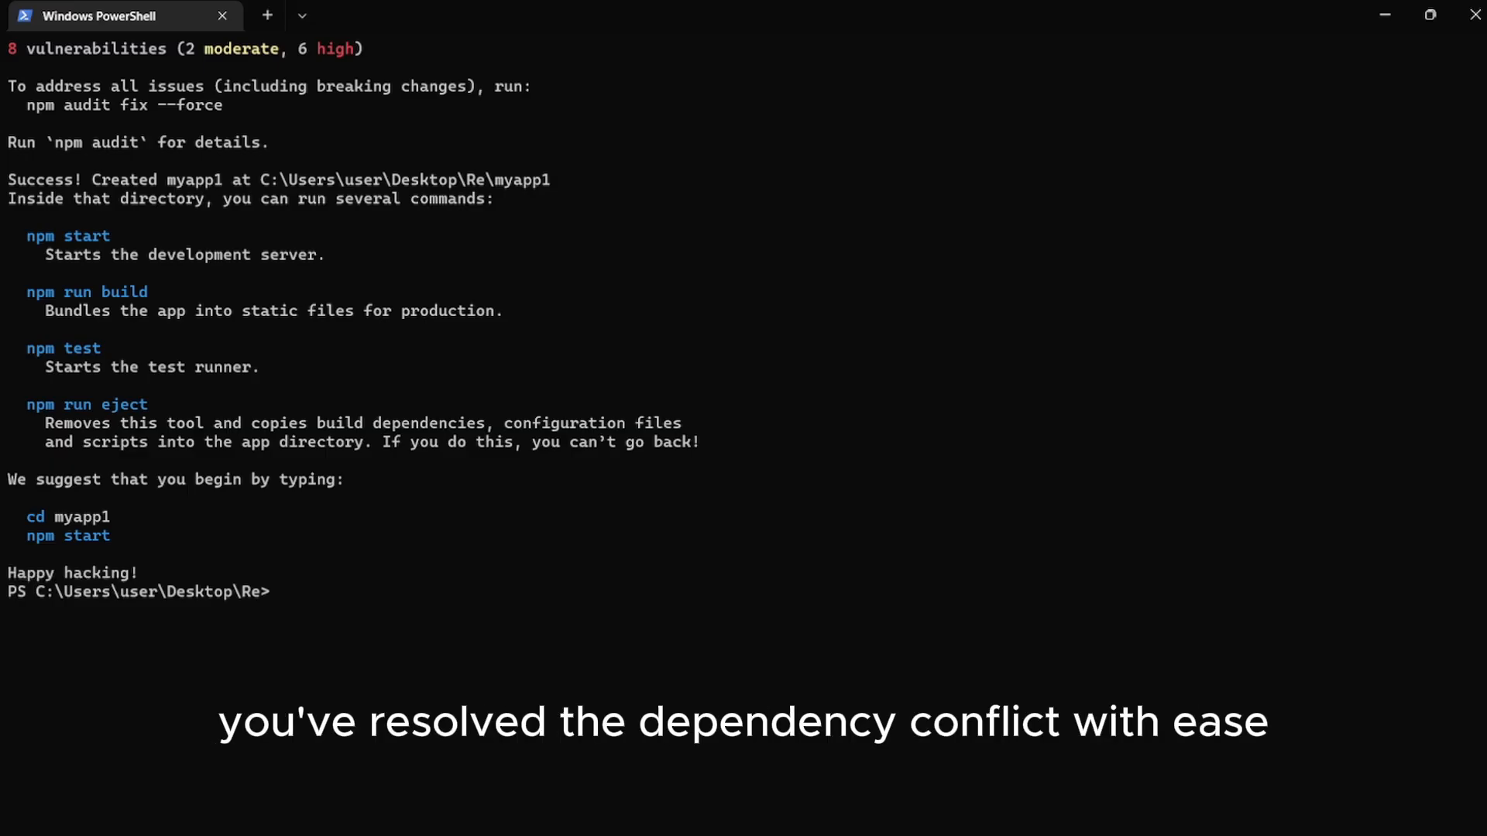
Change into the myapp1 folder with cd and type the code command at the prompt
text(cd my)
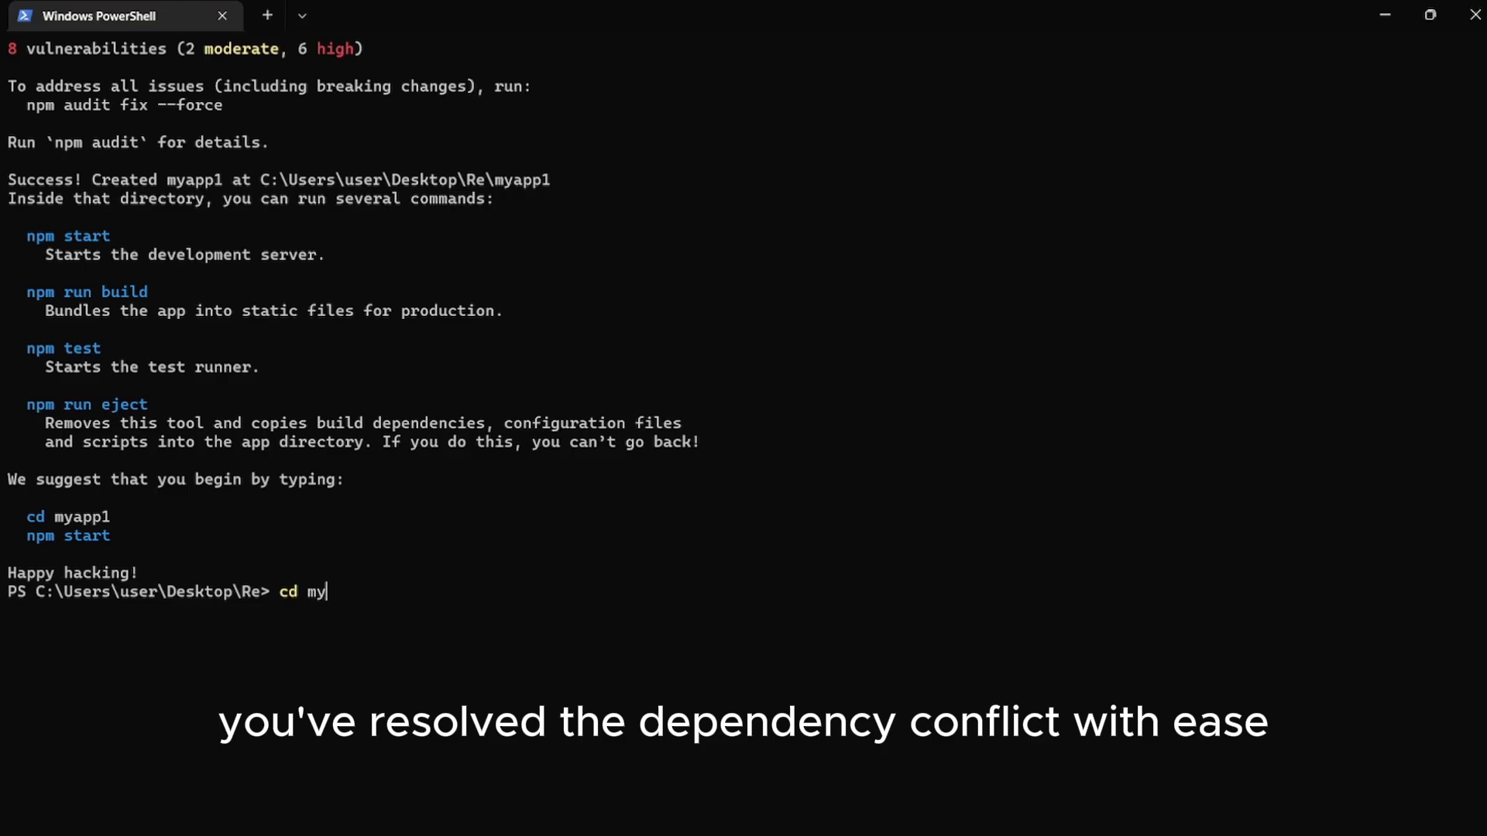
key(Return)
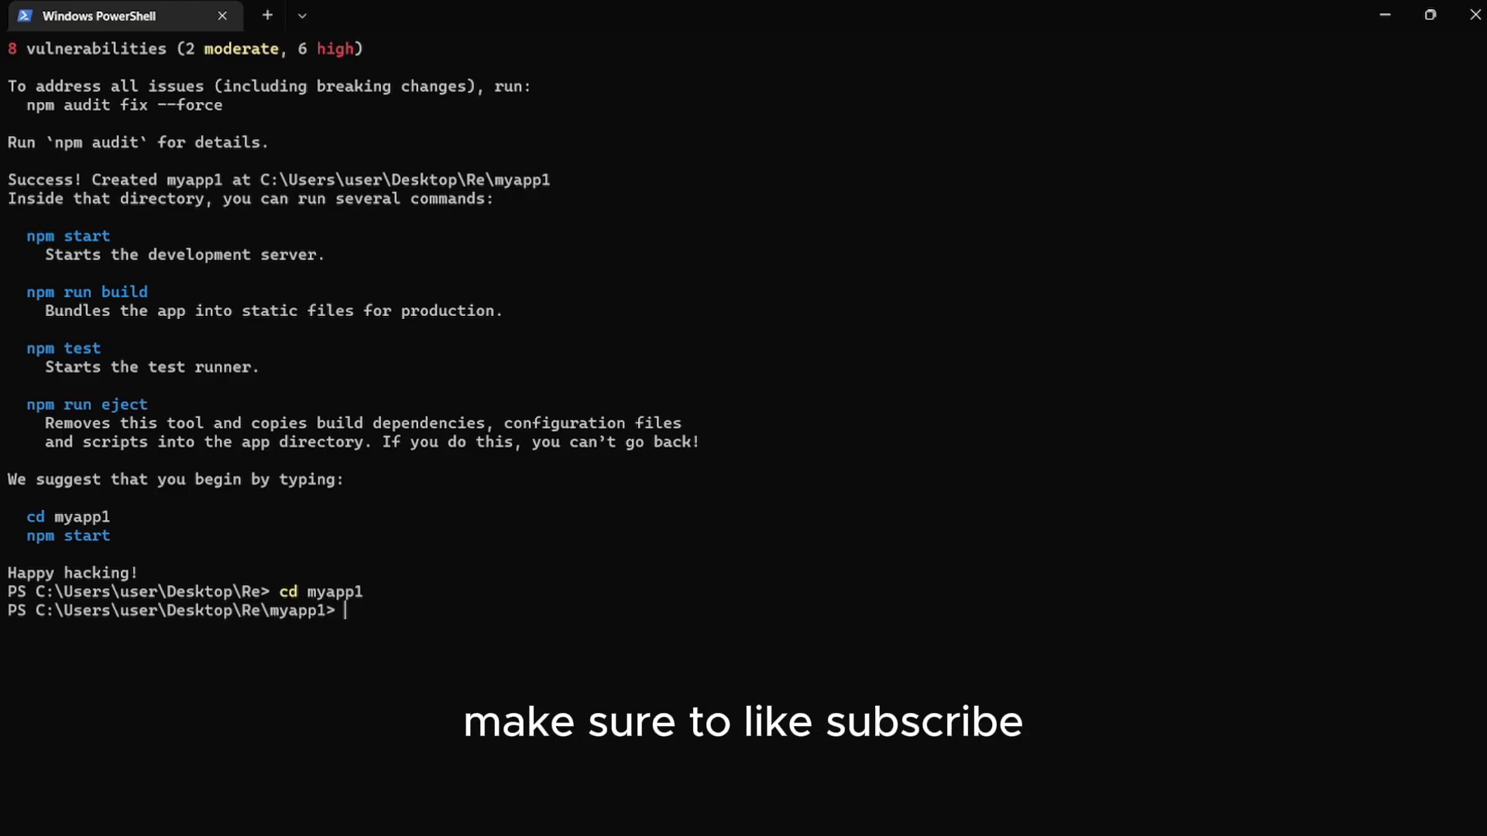
text(code)
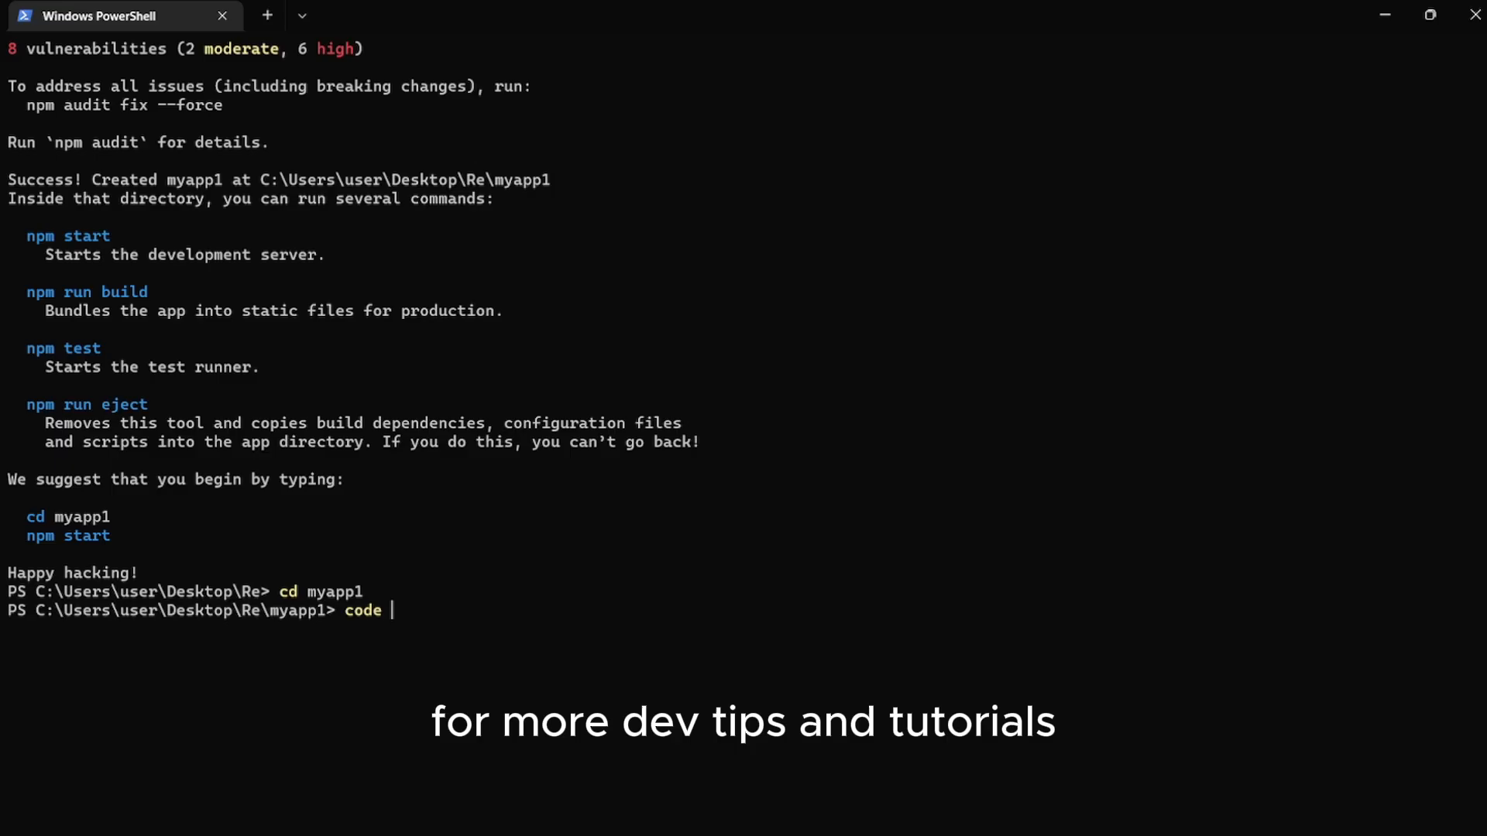